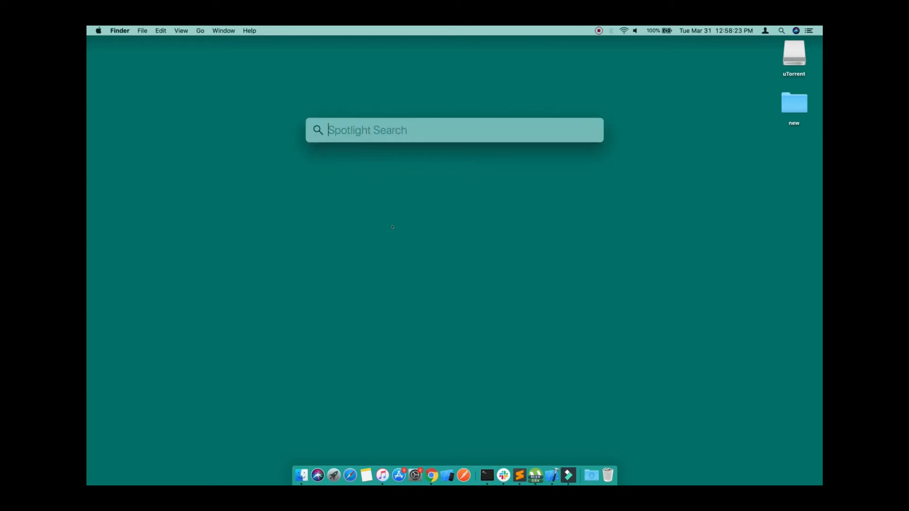
Launch QuickTime Player via Spotlight and cancel its Open dialog.
type("quicktime Player")
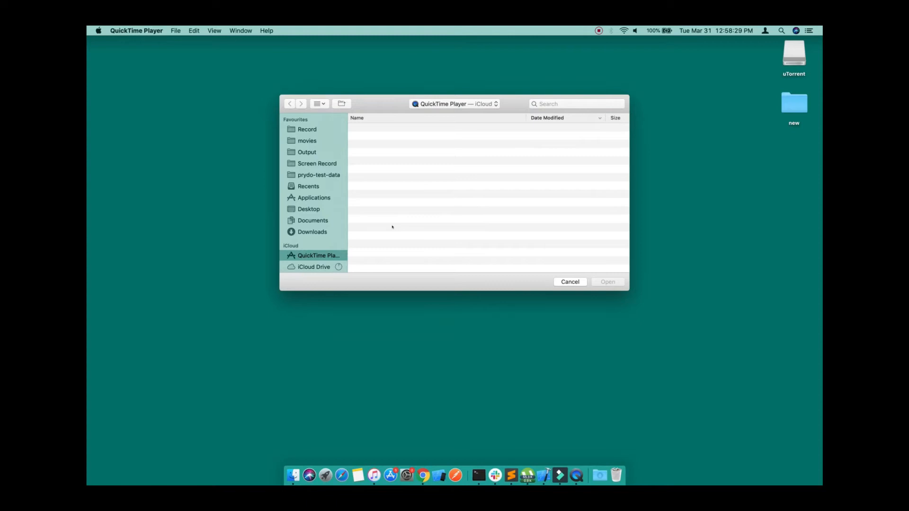
left_click(571, 282)
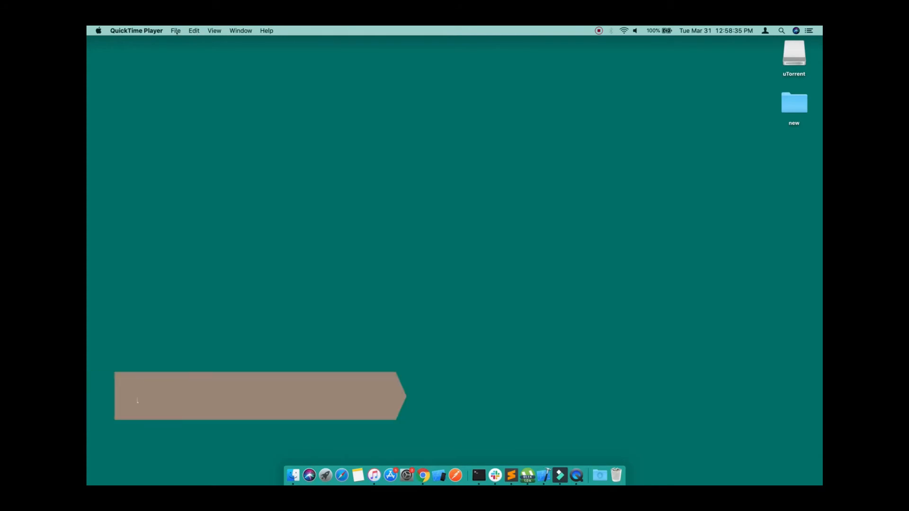
Choose New Movie Recording from the File menu.
left_click(175, 30)
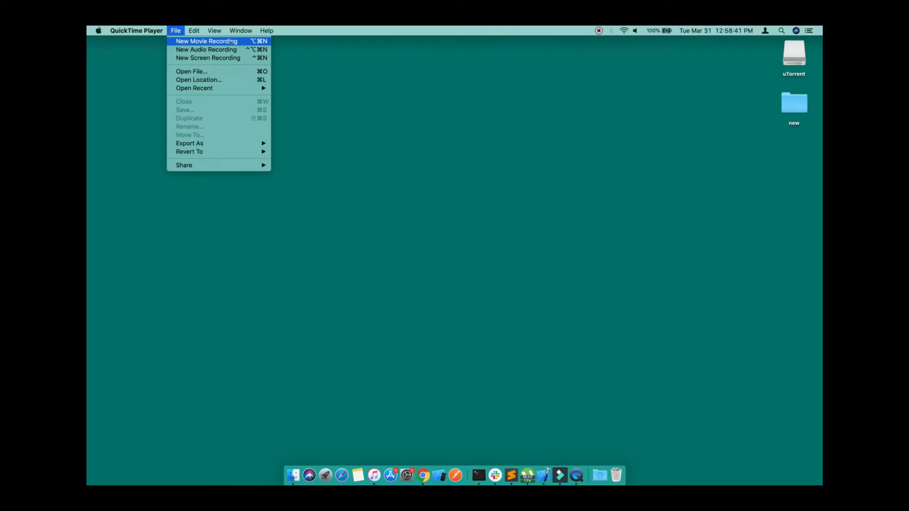
left_click(207, 40)
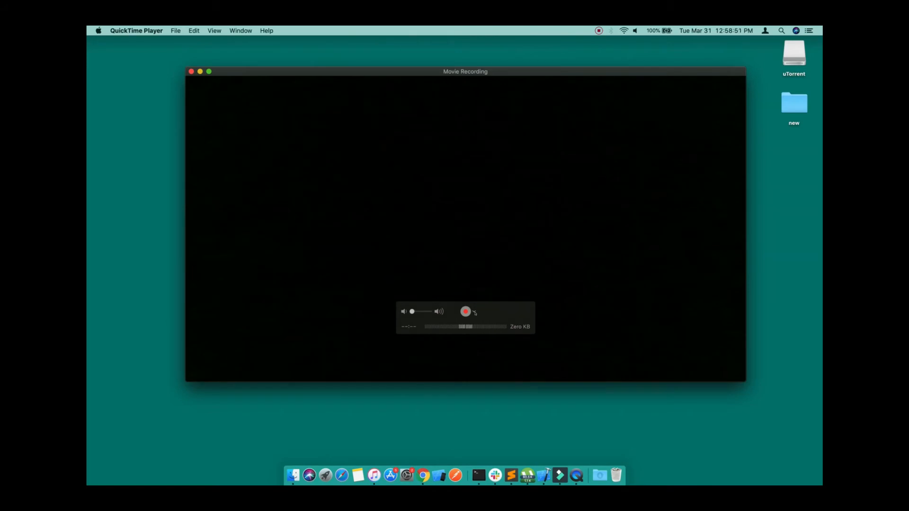
Check the source list, find only FaceTime HD Camera, and close the recording window.
left_click(474, 312)
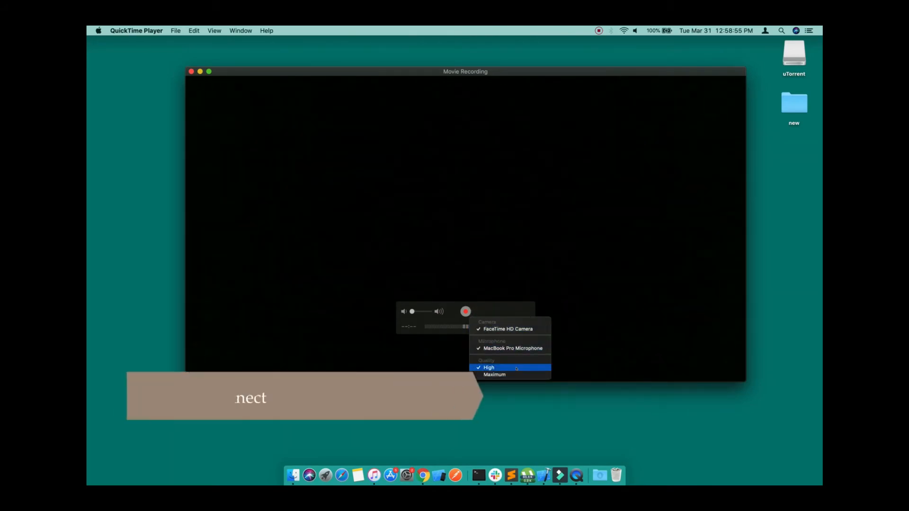
left_click(489, 368)
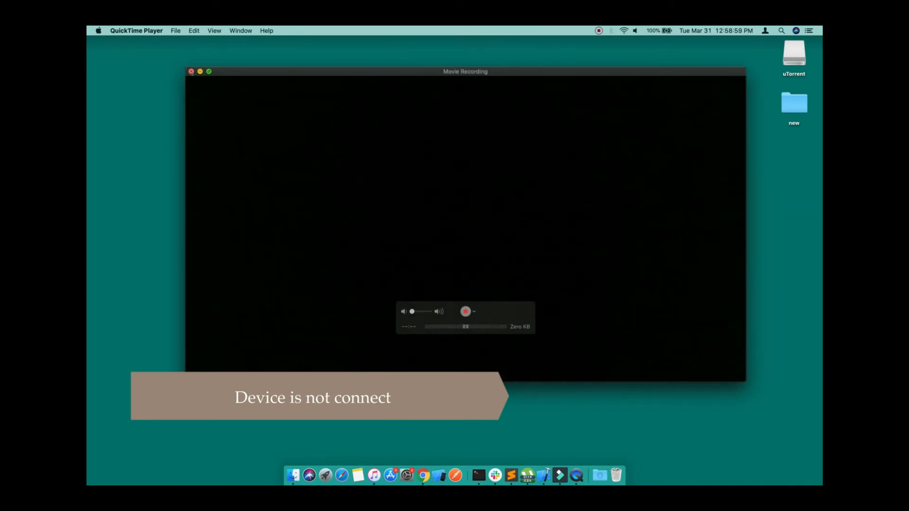
left_click(191, 71)
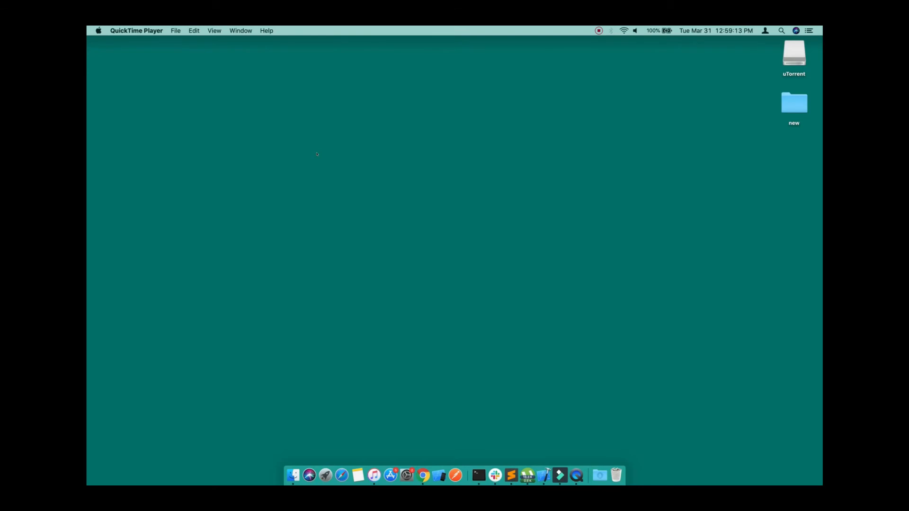
Reopen a movie recording window, confirm the iPhone in iTunes, then close iTunes.
left_click(175, 30)
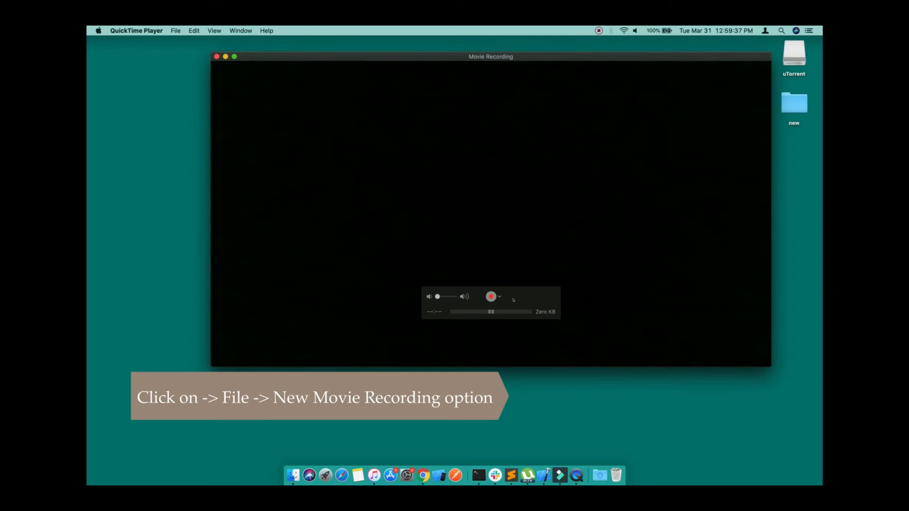
left_click(499, 297)
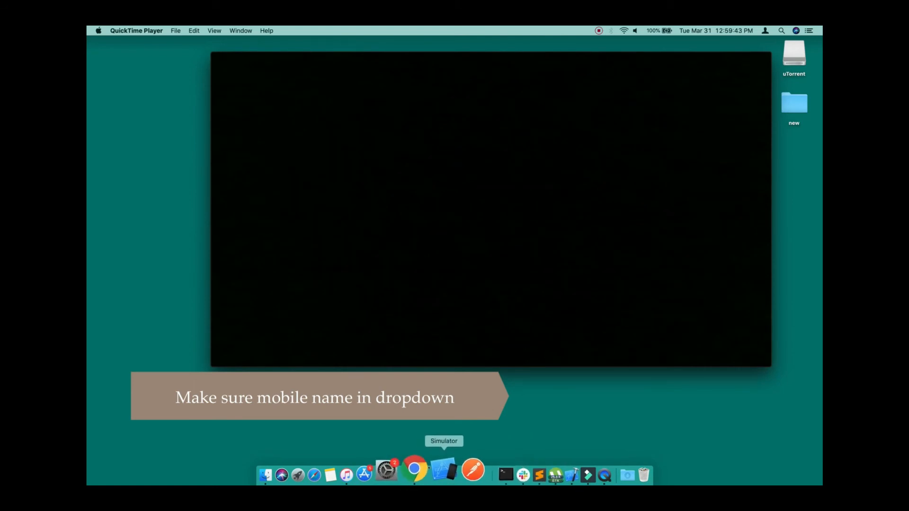
left_click(374, 470)
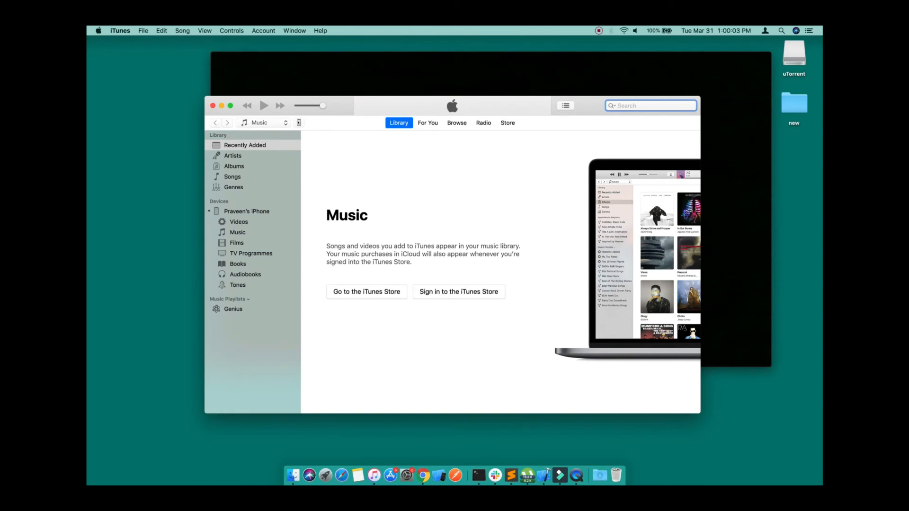
left_click(246, 211)
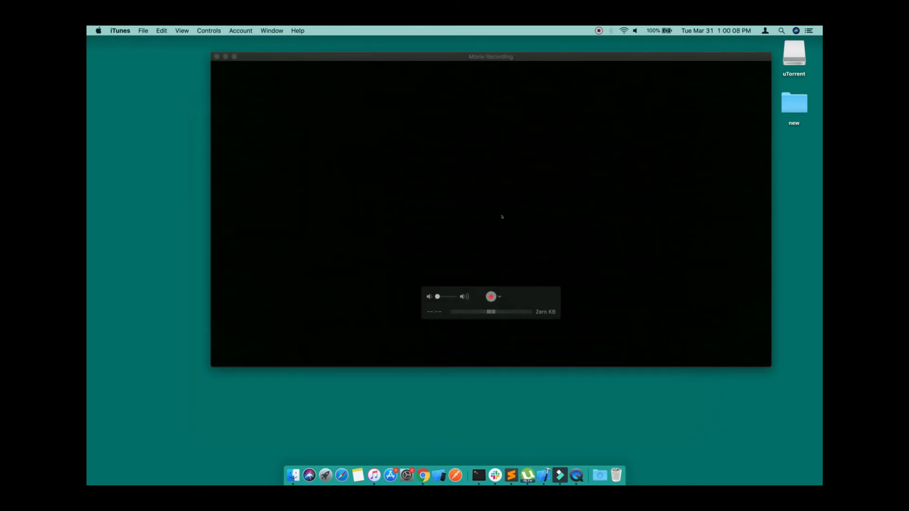
Bring the Movie Recording window back to the front.
left_click(498, 297)
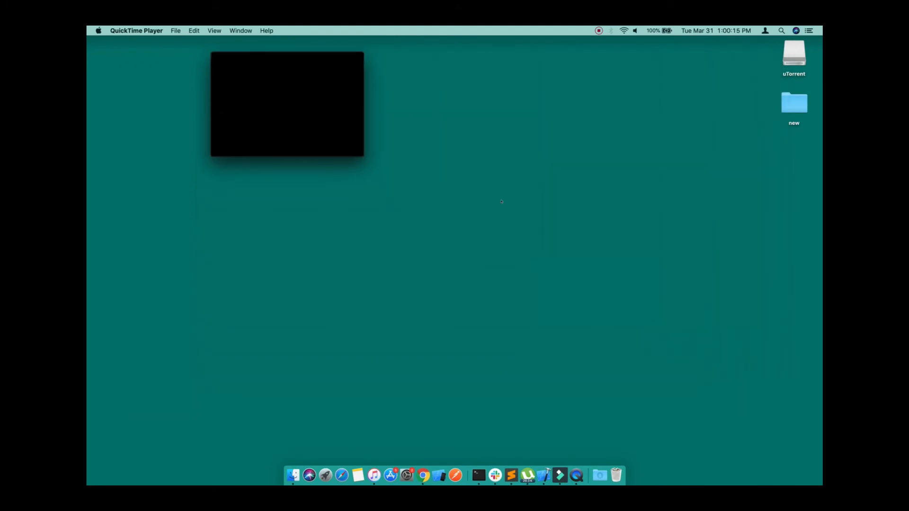
mouse_move(429, 225)
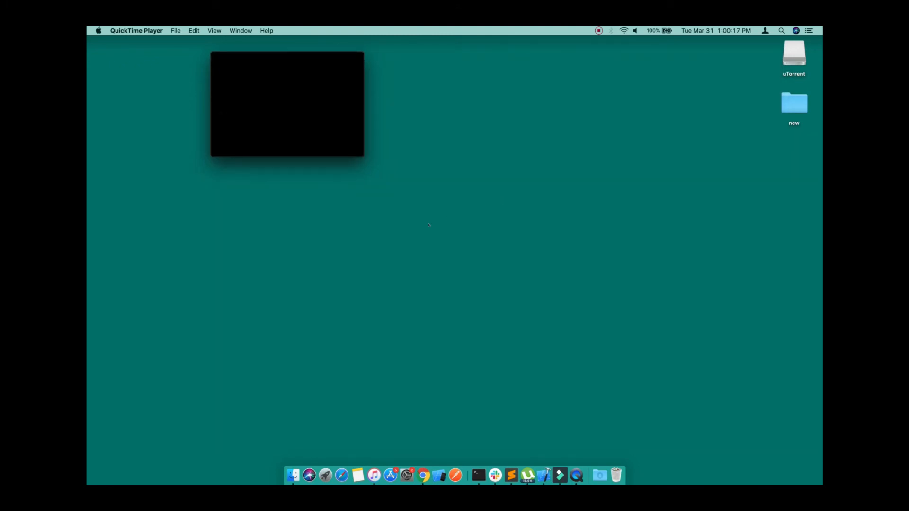